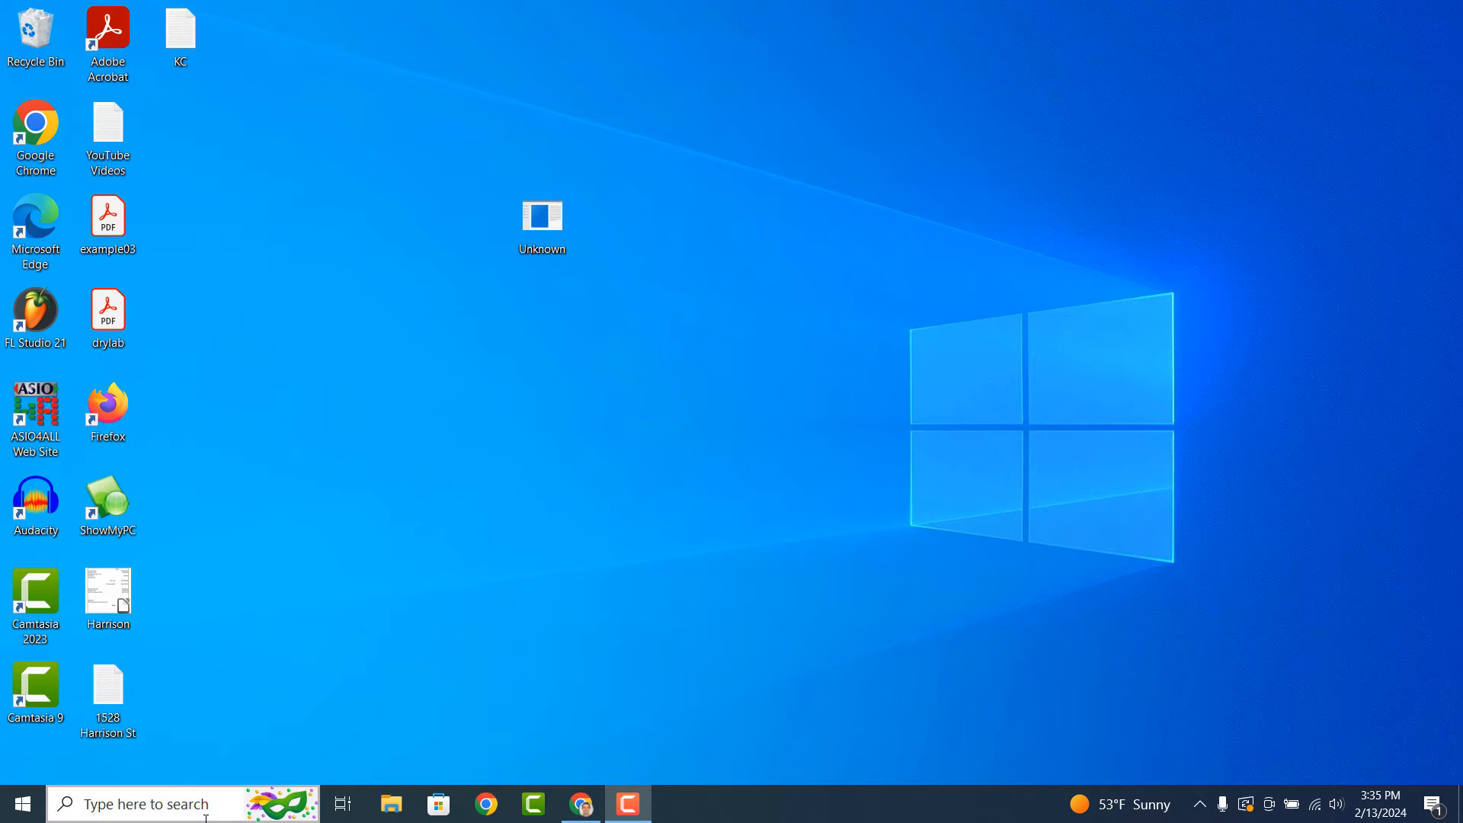
# Step: Search 'File Opt' from the Start menu and open the File Explorer Options result
pyautogui.write('File Options')
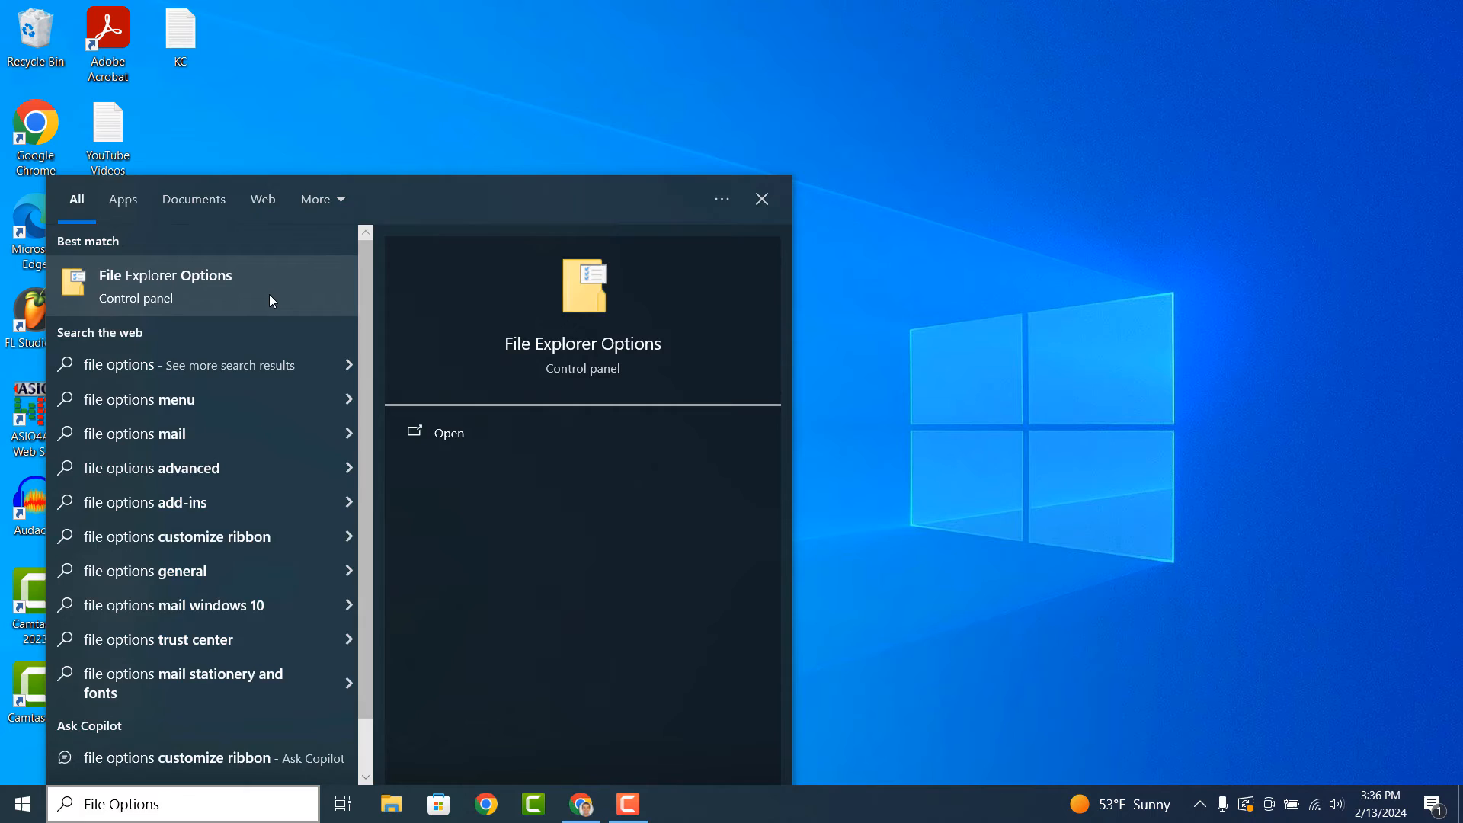
pyautogui.click(165, 285)
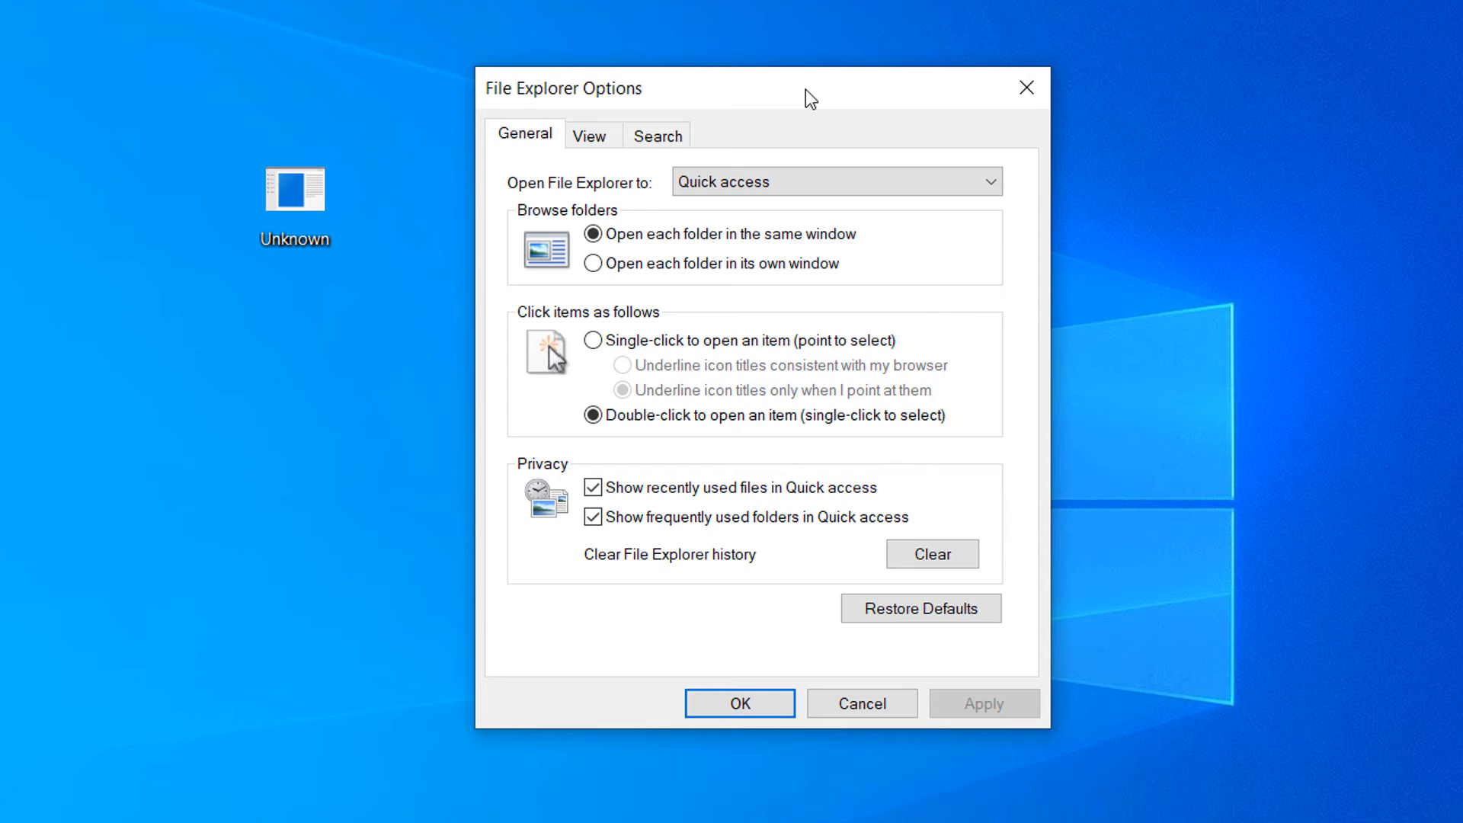
# Step: In the View settings, turn off 'Hide extensions for known file types' and apply it
pyautogui.click(591, 134)
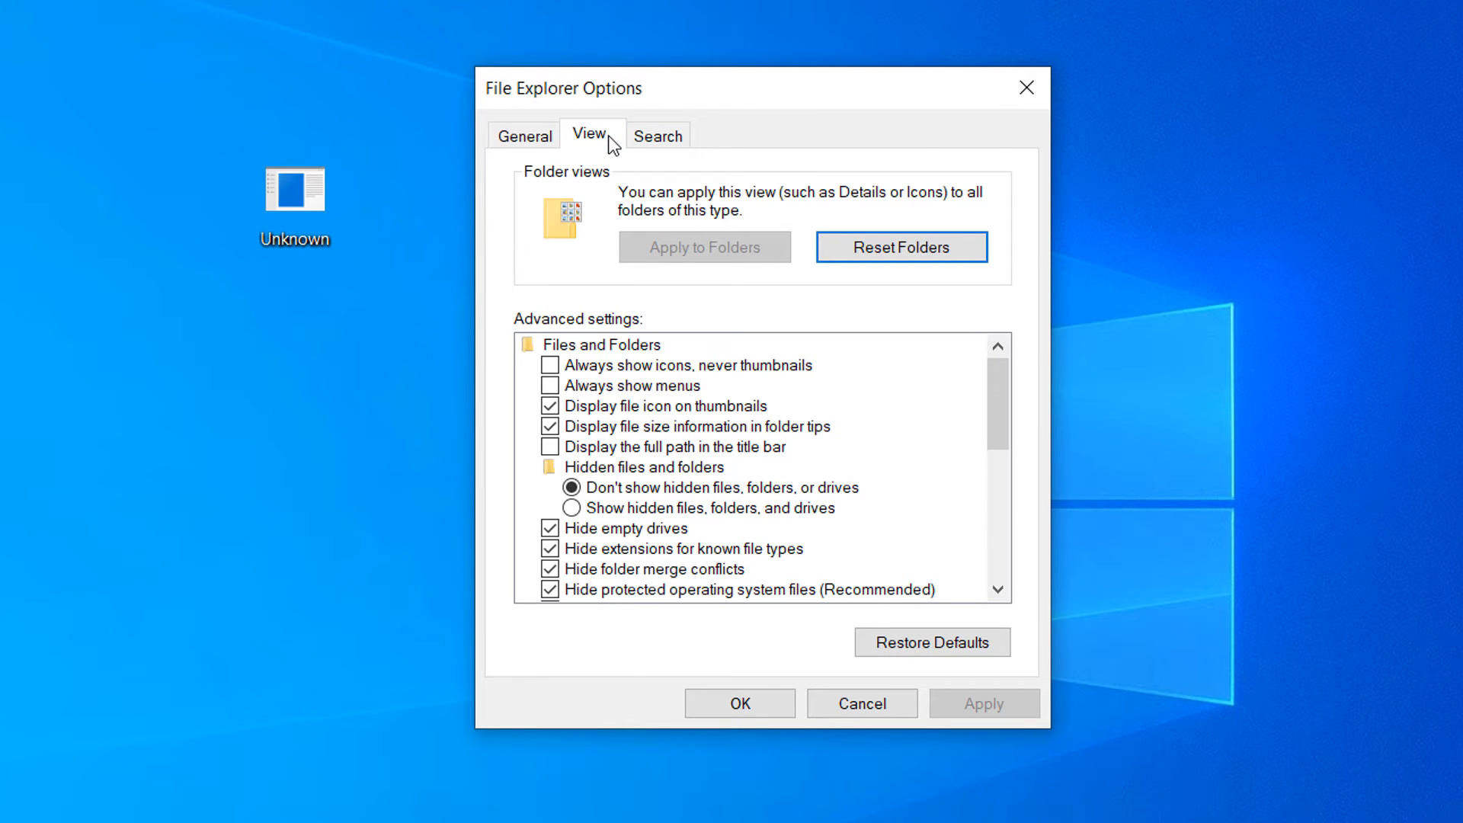
pyautogui.moveTo(582, 551)
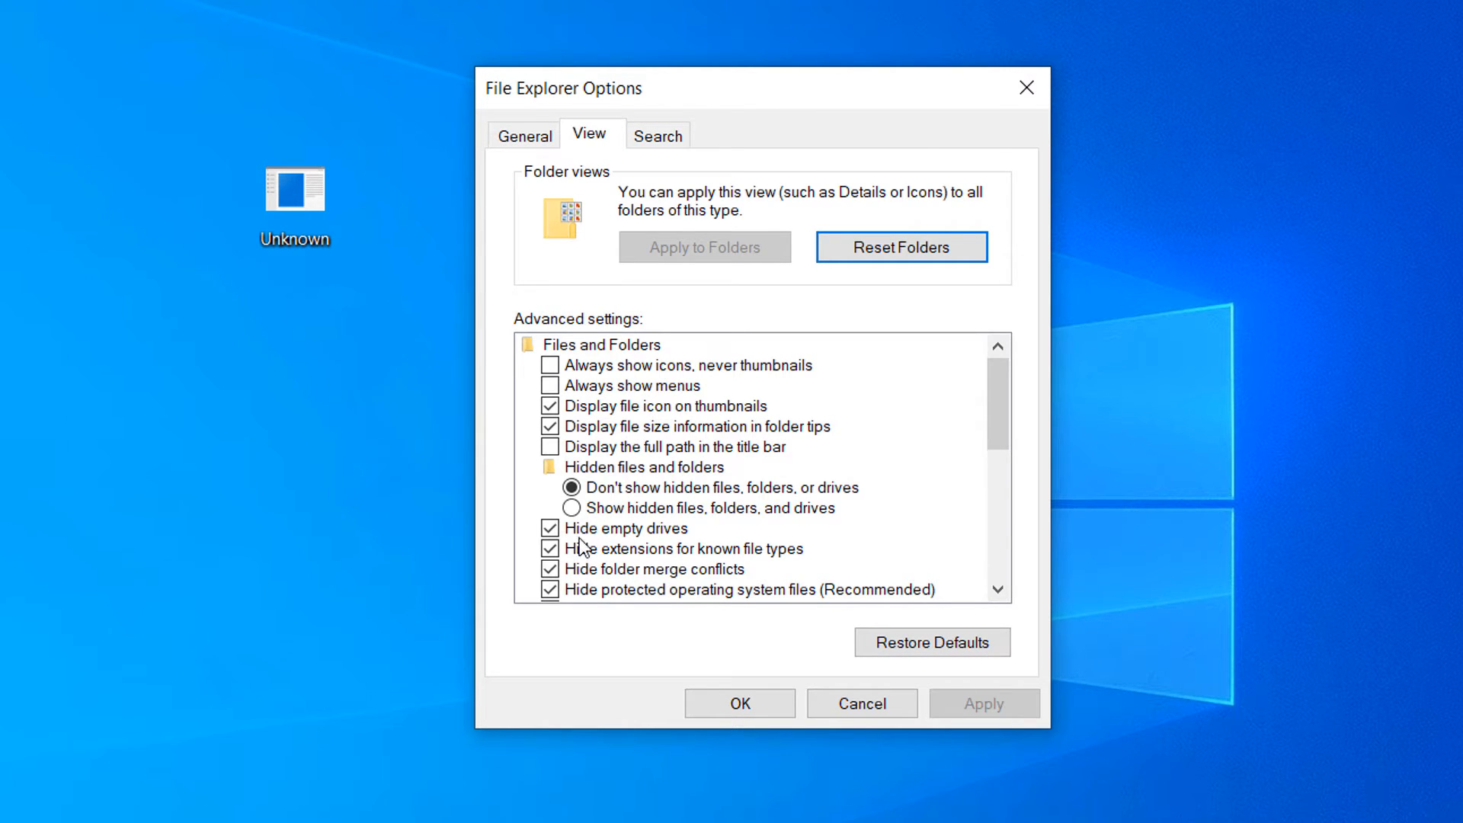
pyautogui.click(548, 548)
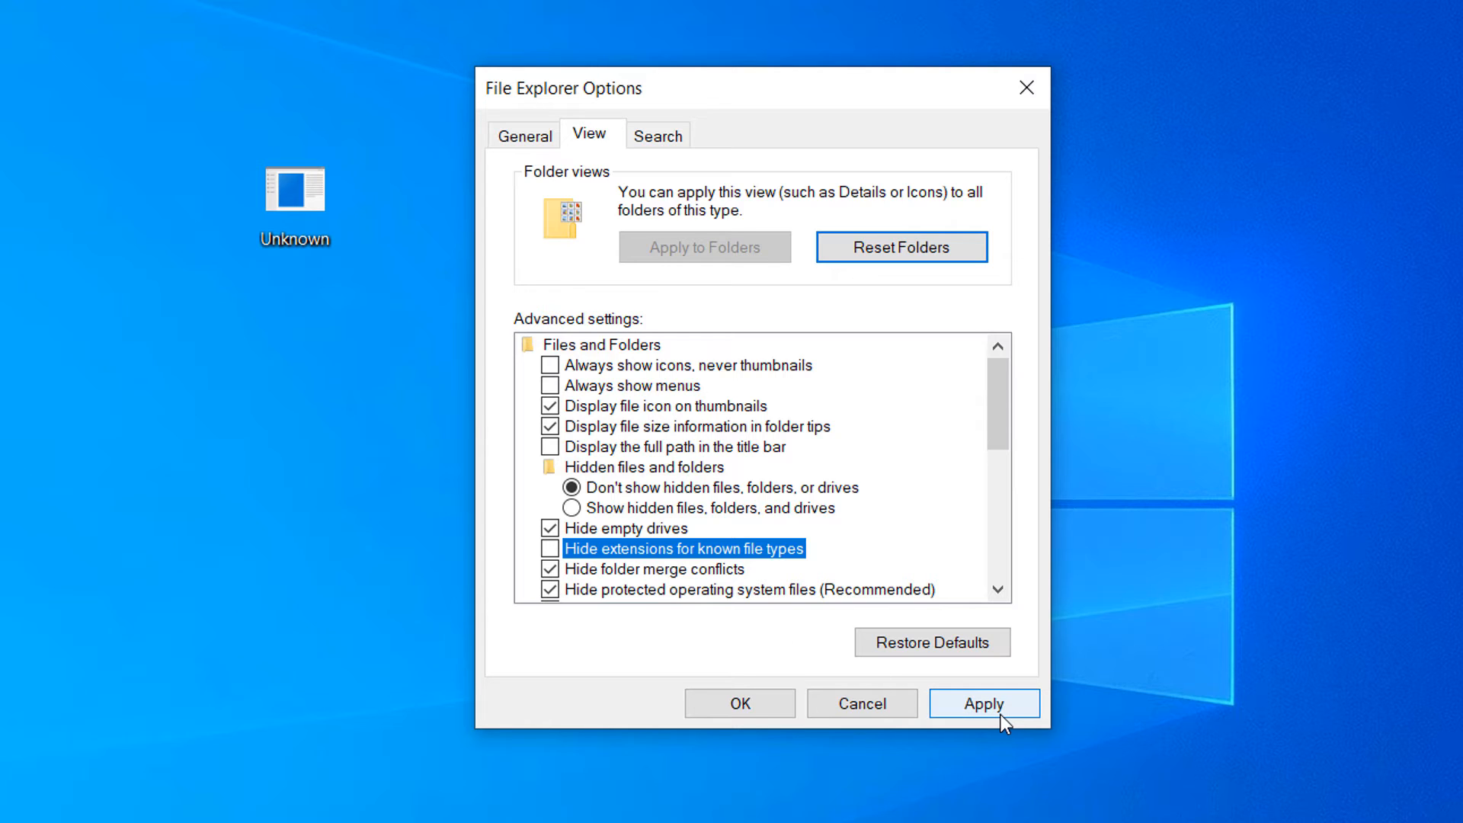
pyautogui.click(984, 704)
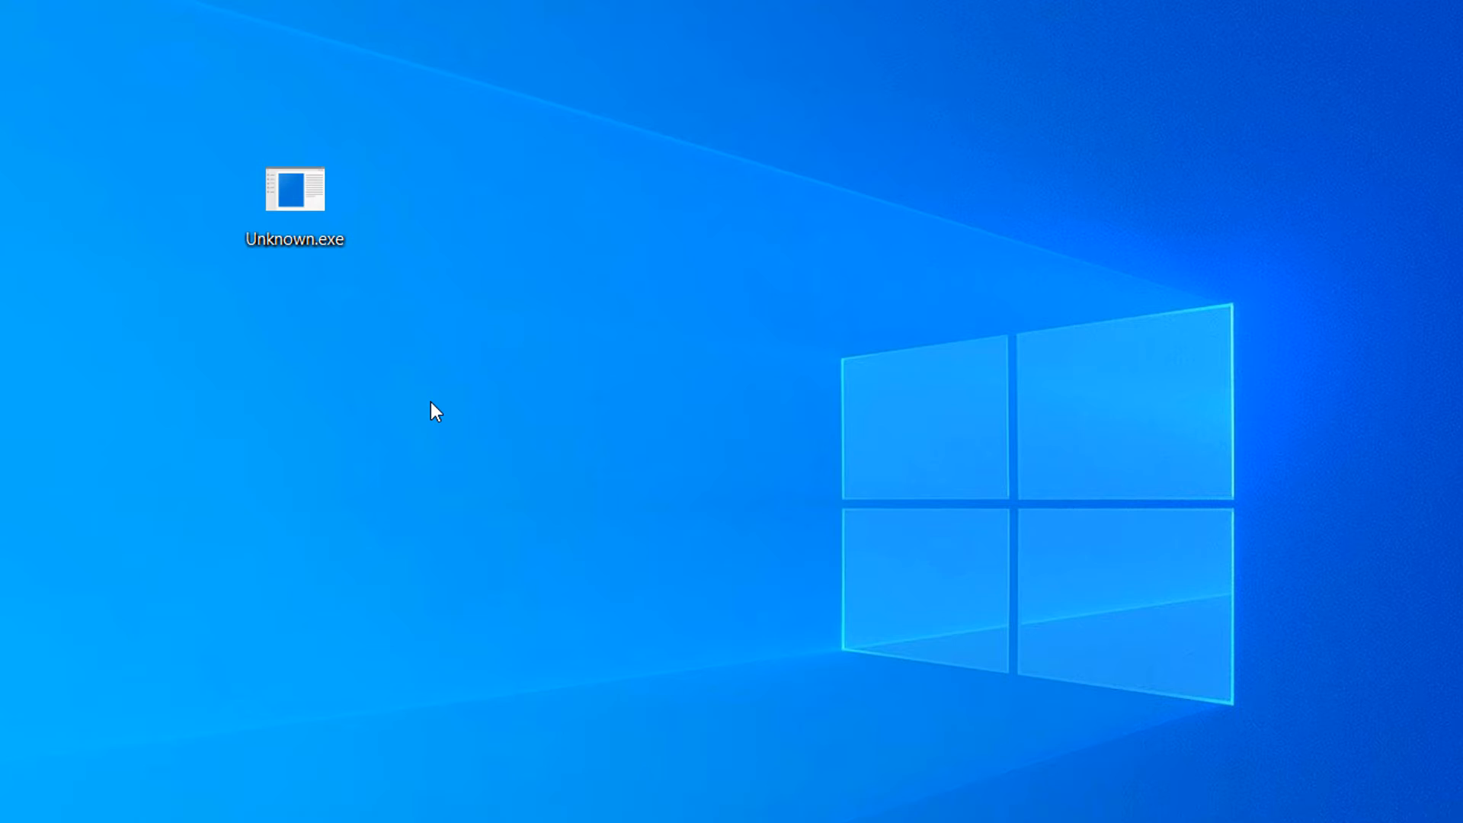
# Step: Rename the desktop file Unknown.exe to Unknown.jpeg and confirm the extension change warning
pyautogui.click(296, 191)
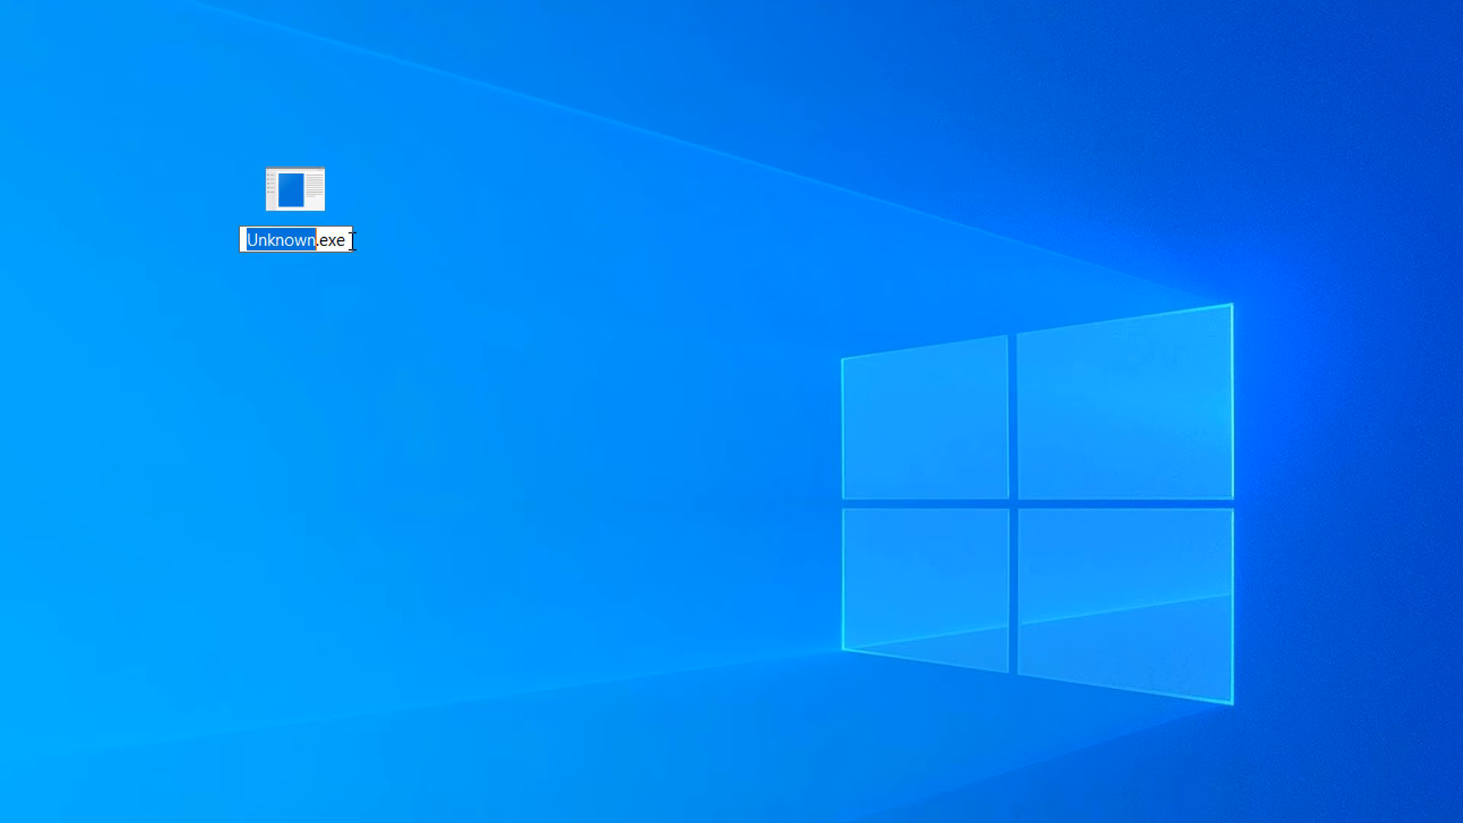
pyautogui.click(521, 303)
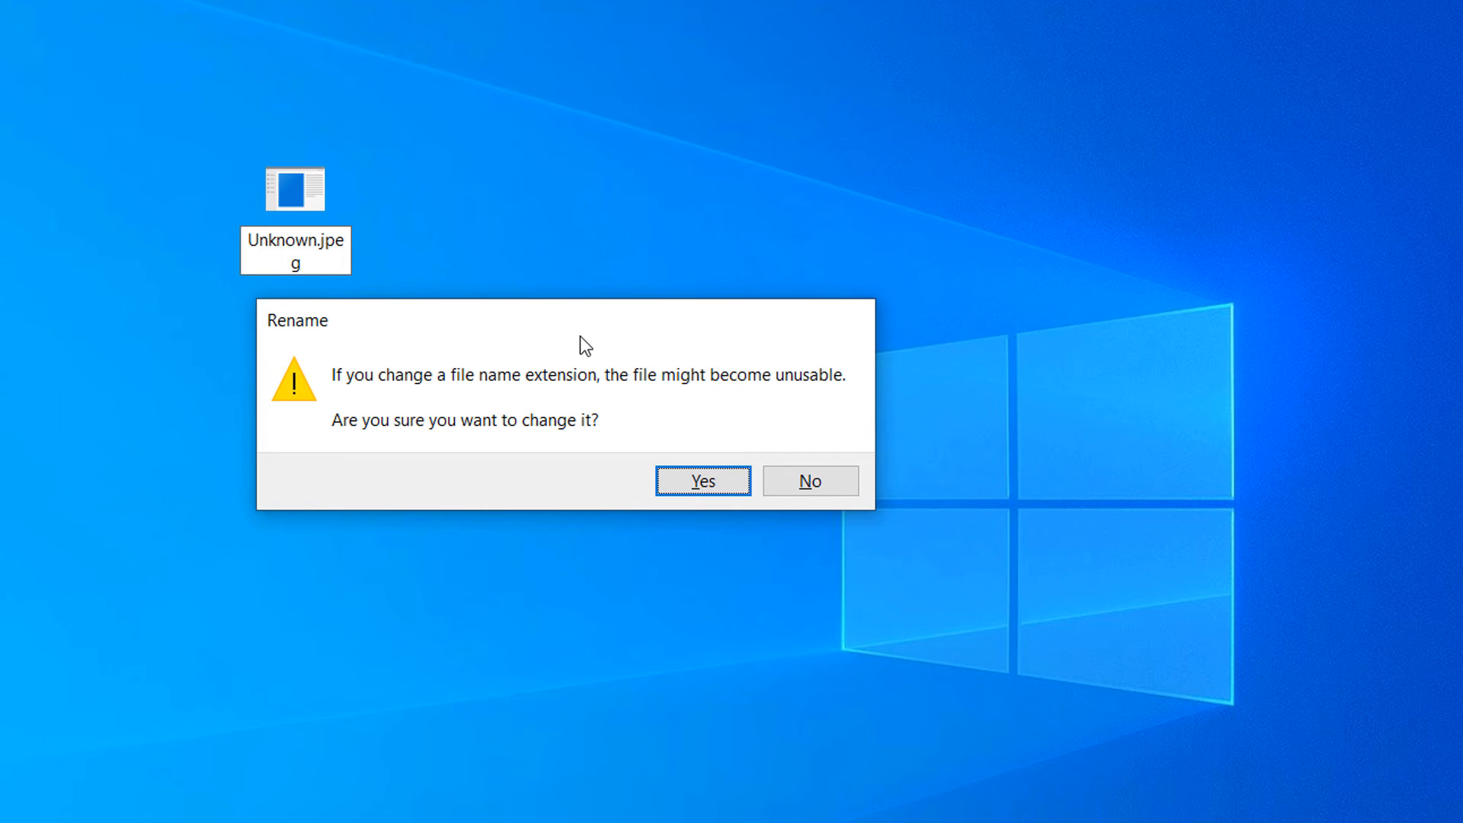
pyautogui.click(703, 480)
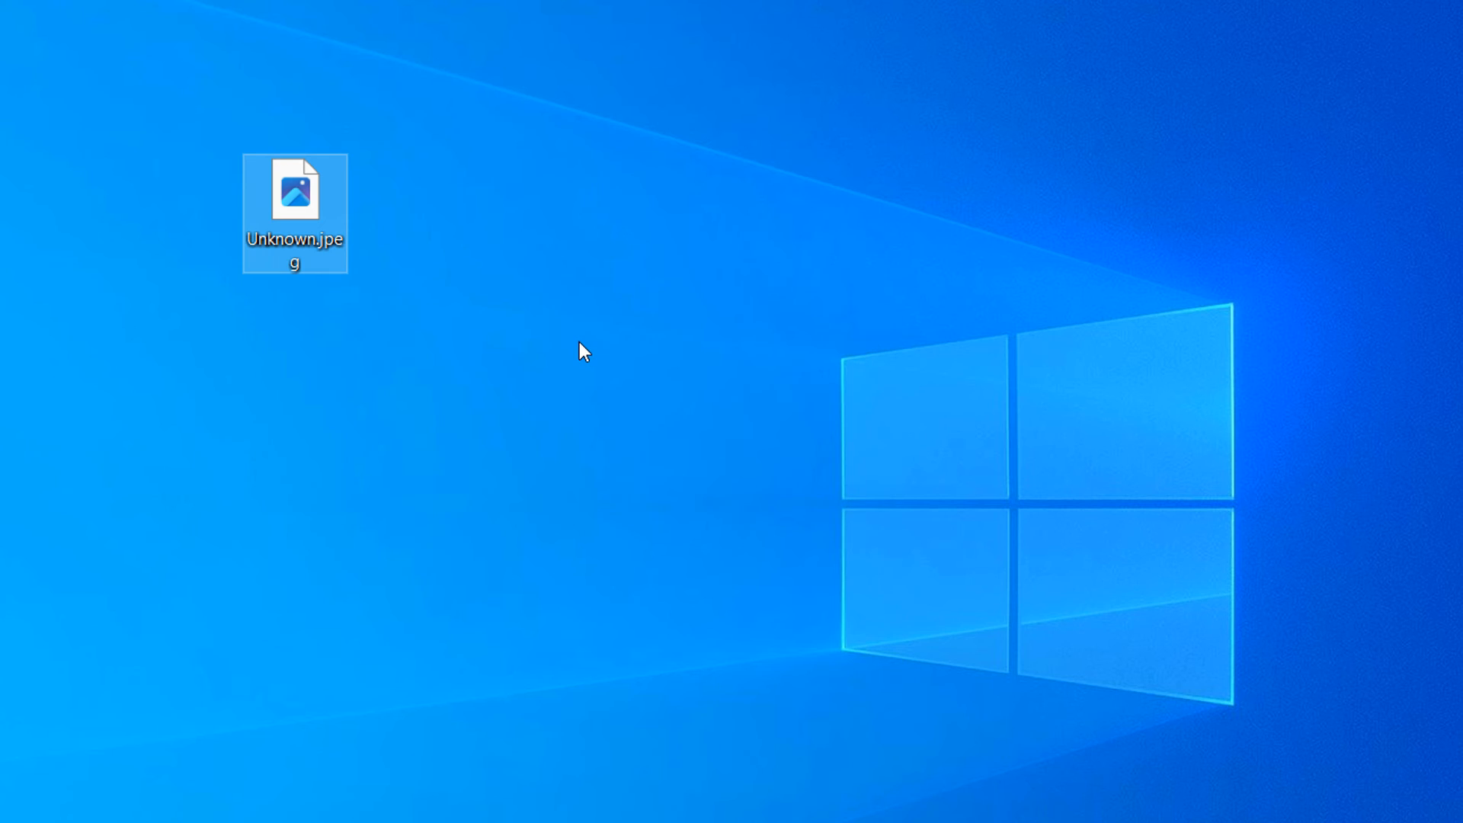